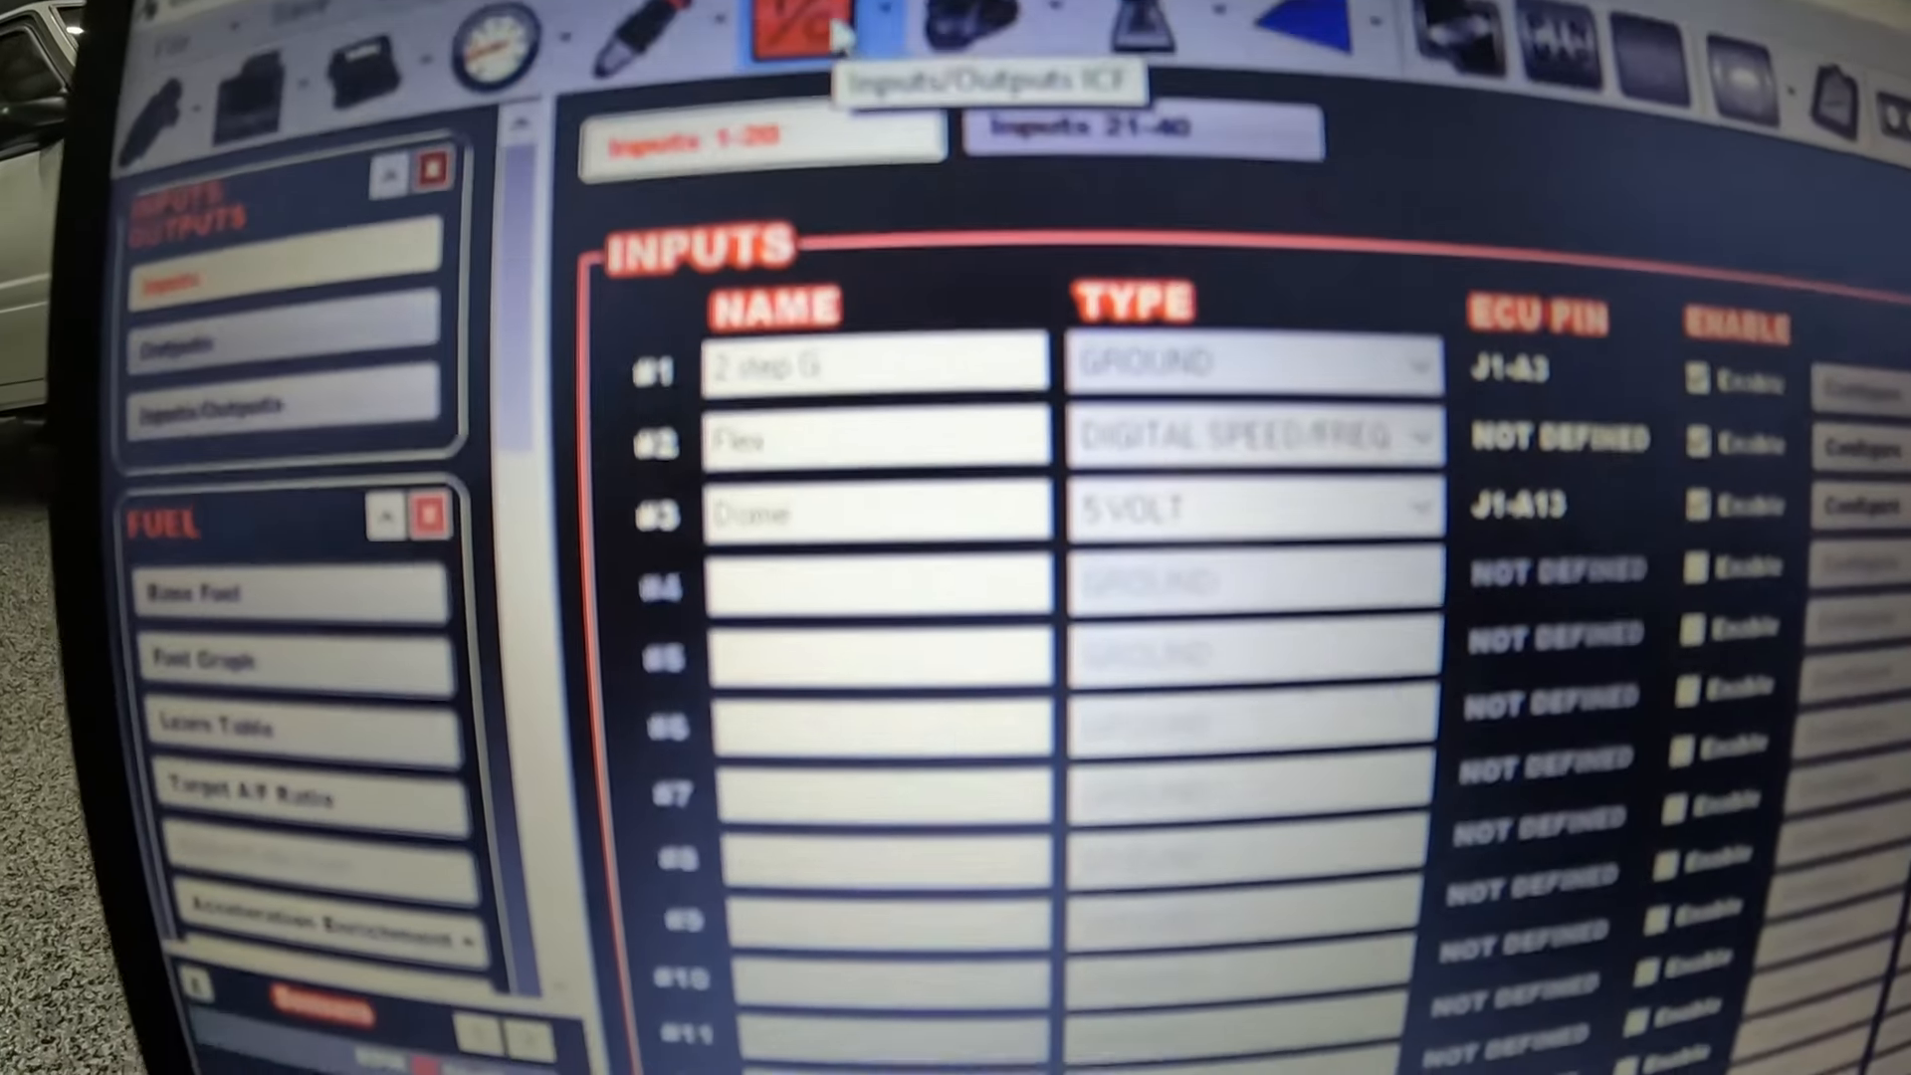
# Assign the Flex input to an ECU pin in the Pin Map.
pyautogui.scroll(-3)
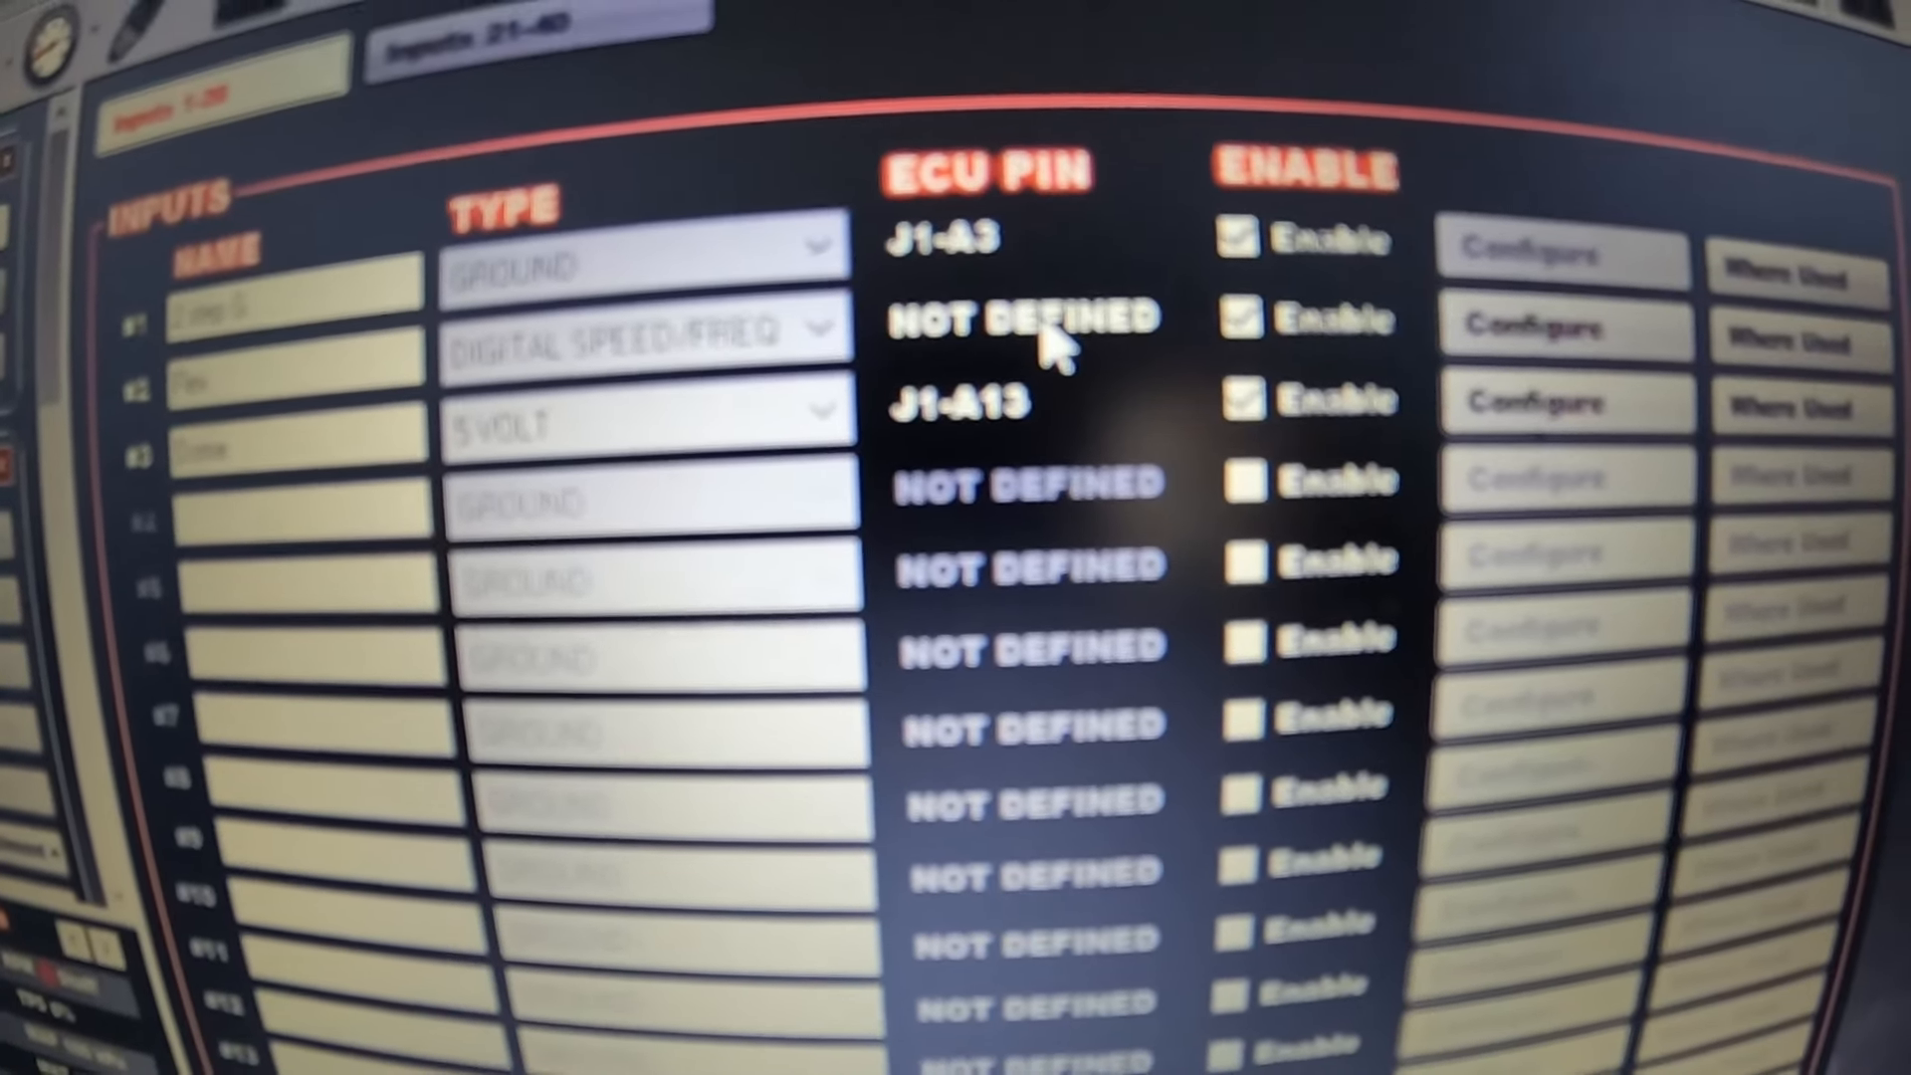
pyautogui.click(1250, 318)
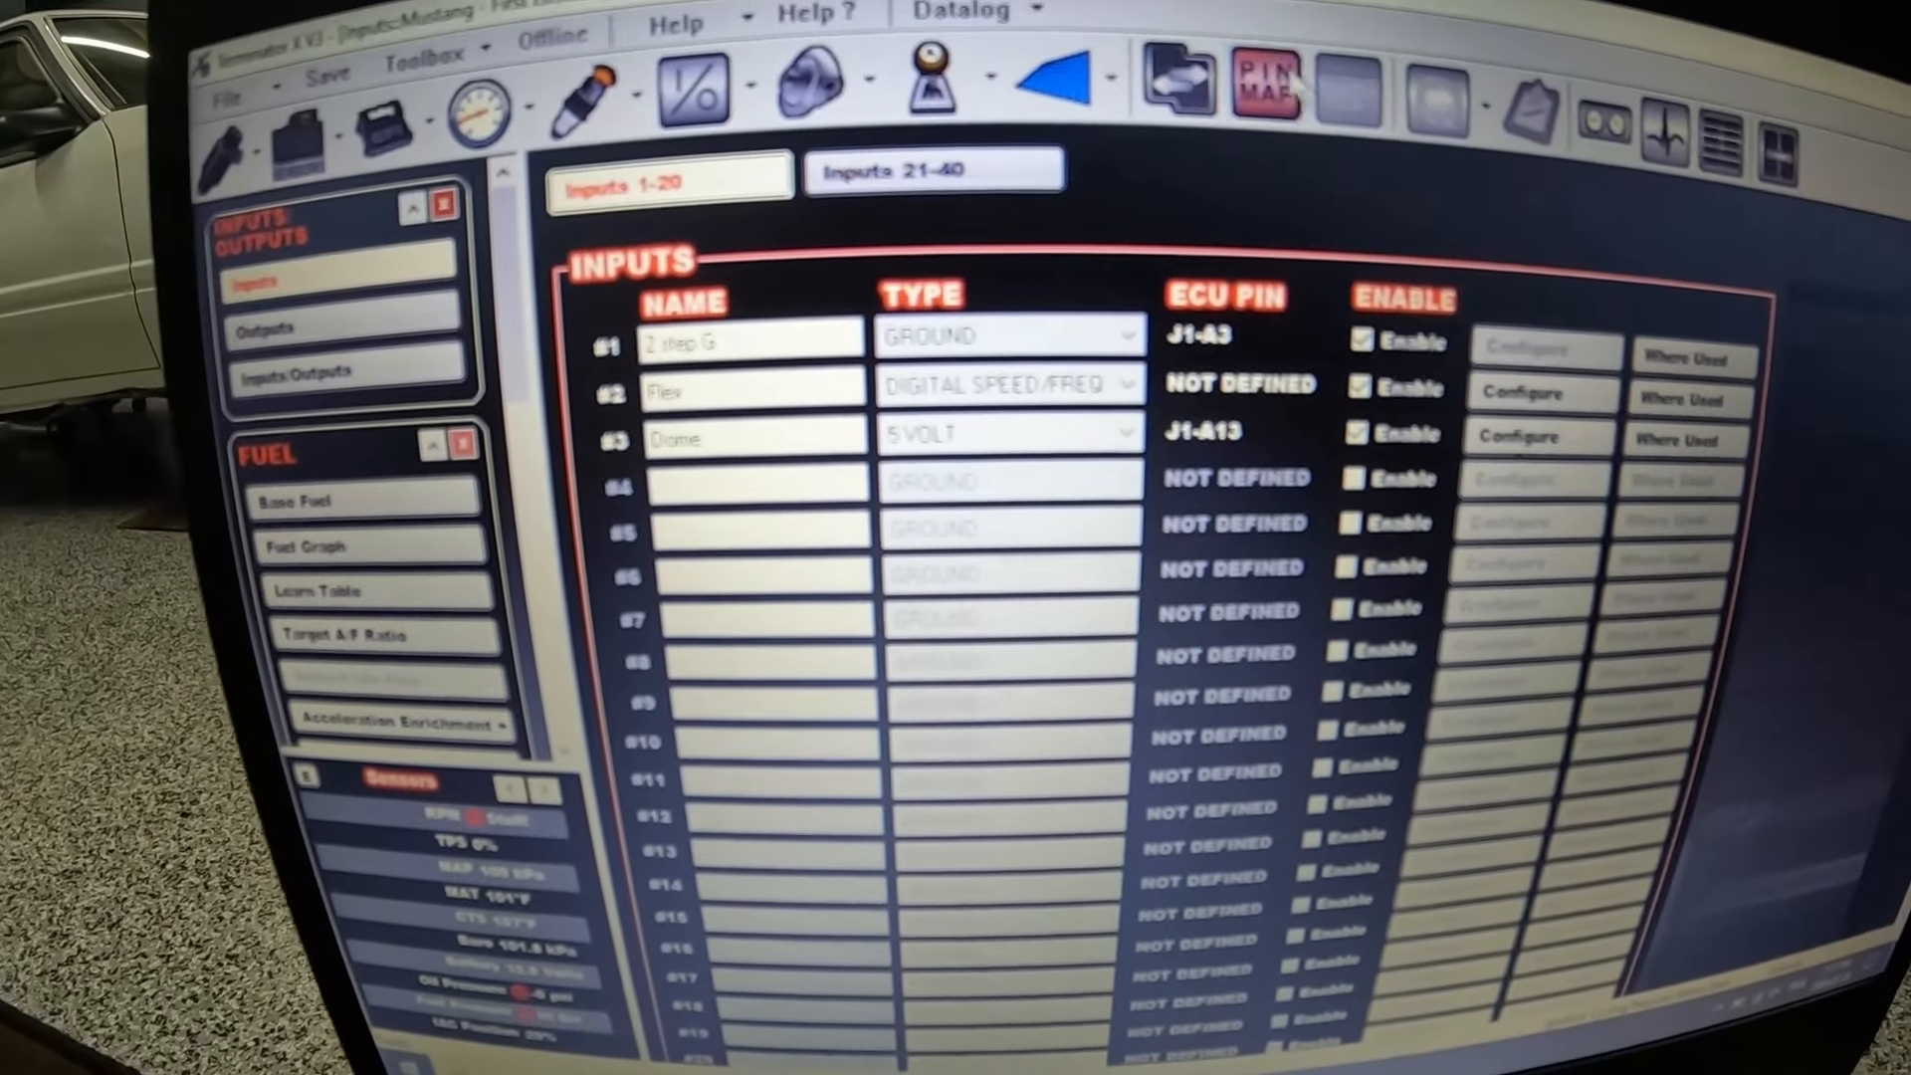
pyautogui.click(1264, 84)
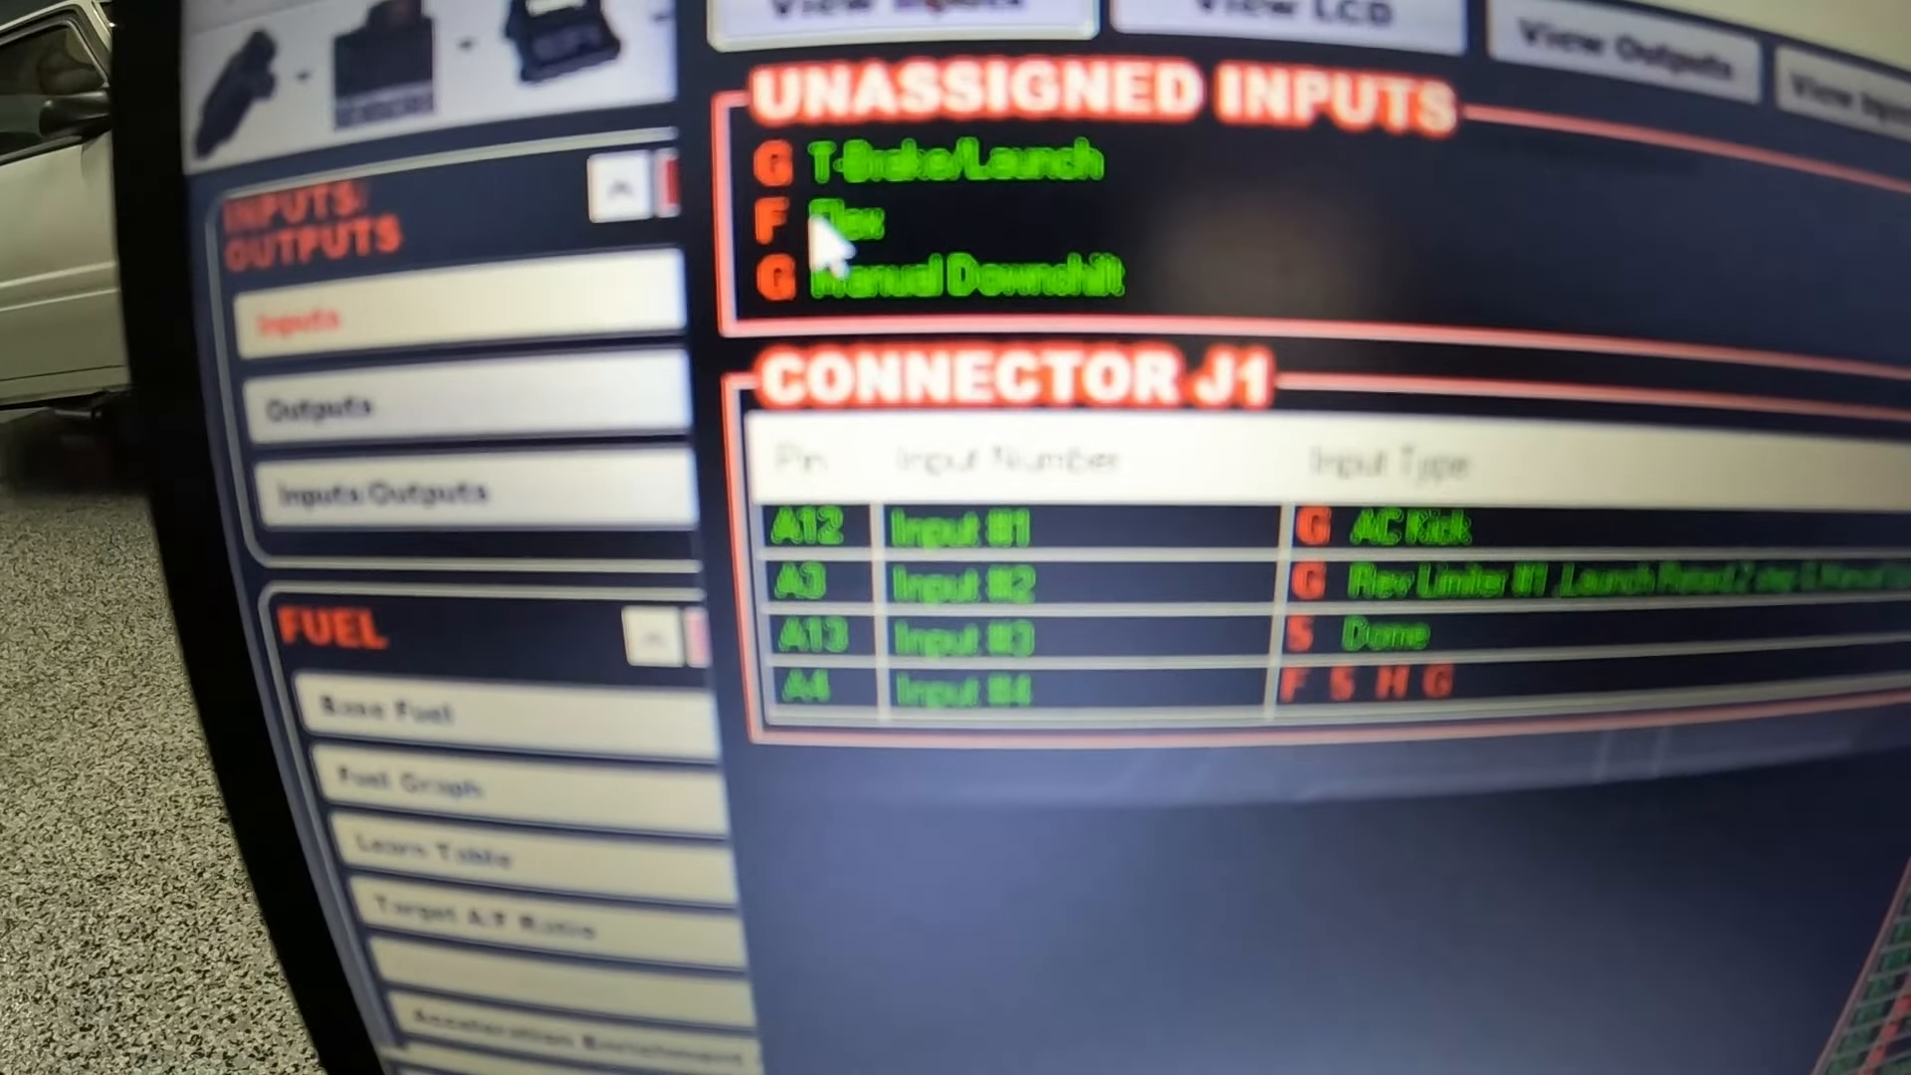
pyautogui.click(866, 257)
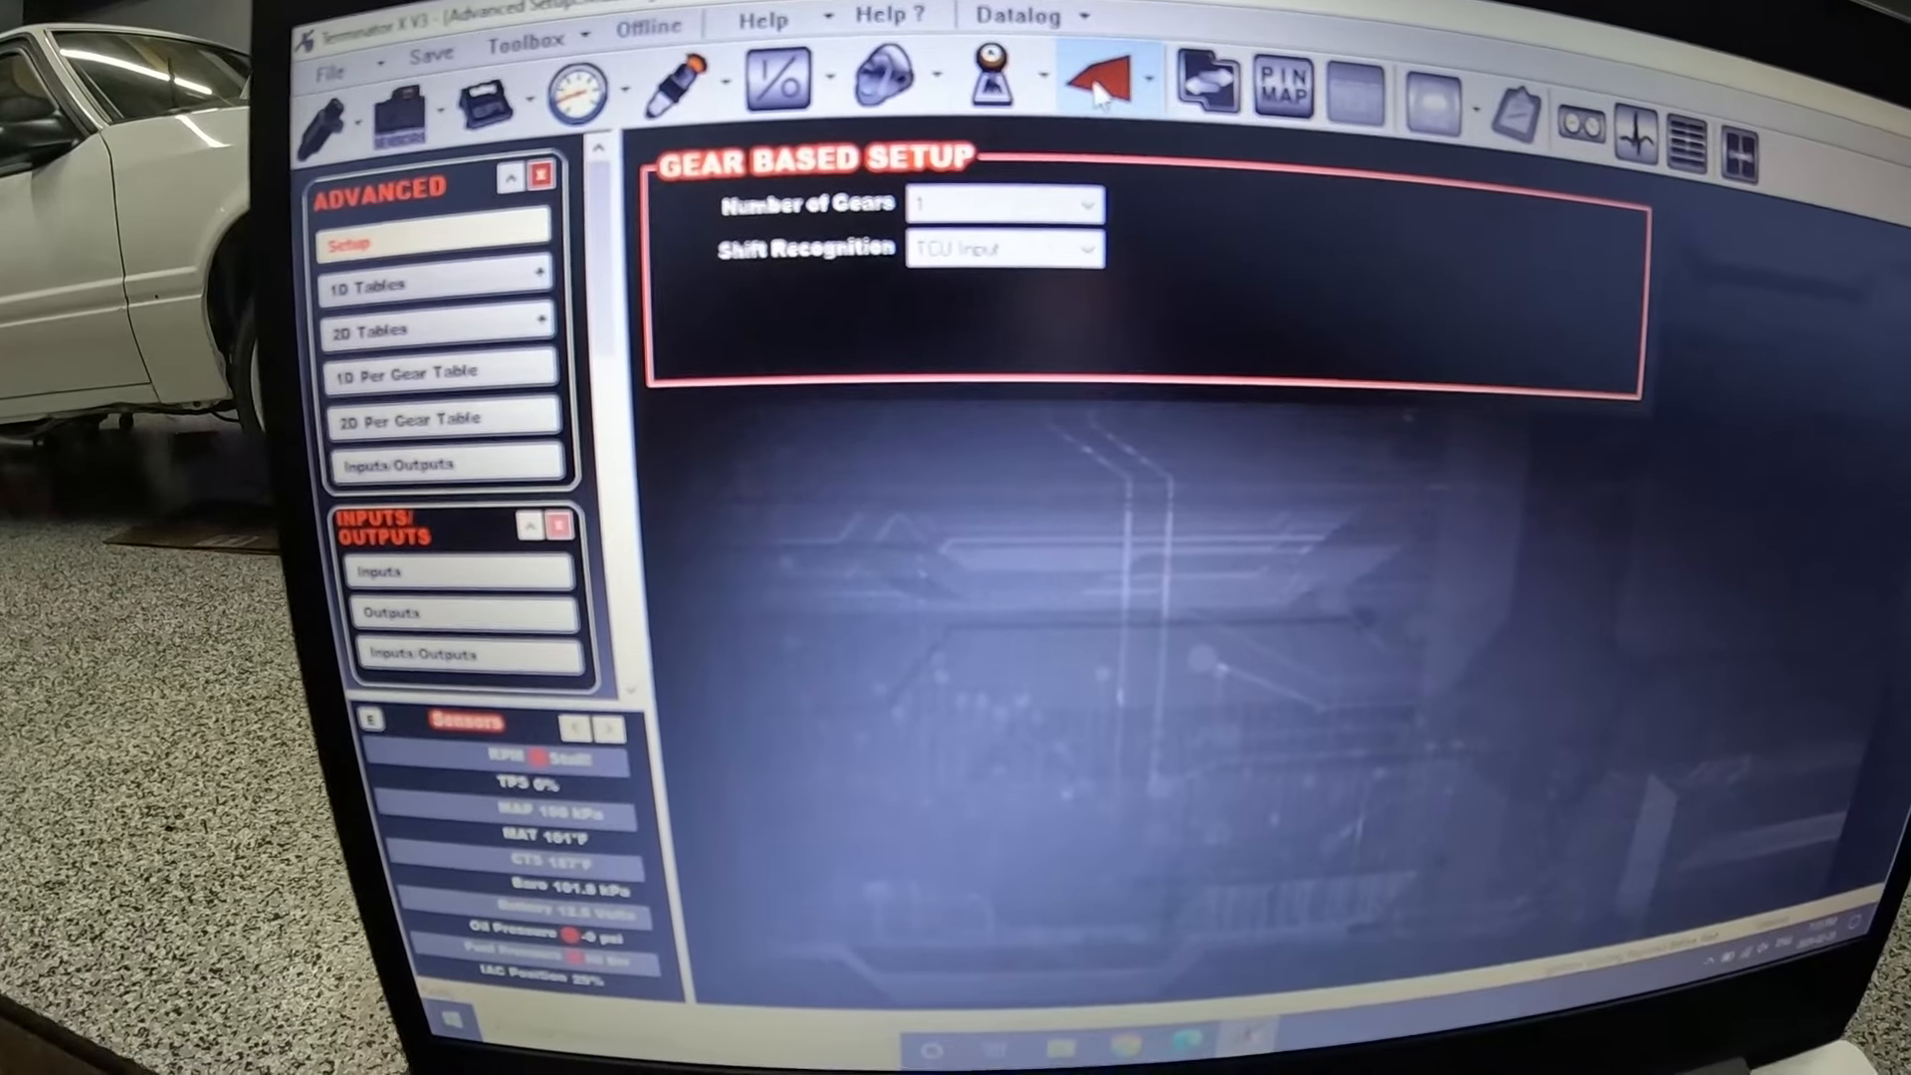
# Show 1D Table #1 'Flex Fuel Multiply', an enabled fuel flow multiplier on the Flex axis rising to 36.7.
pyautogui.click(390, 285)
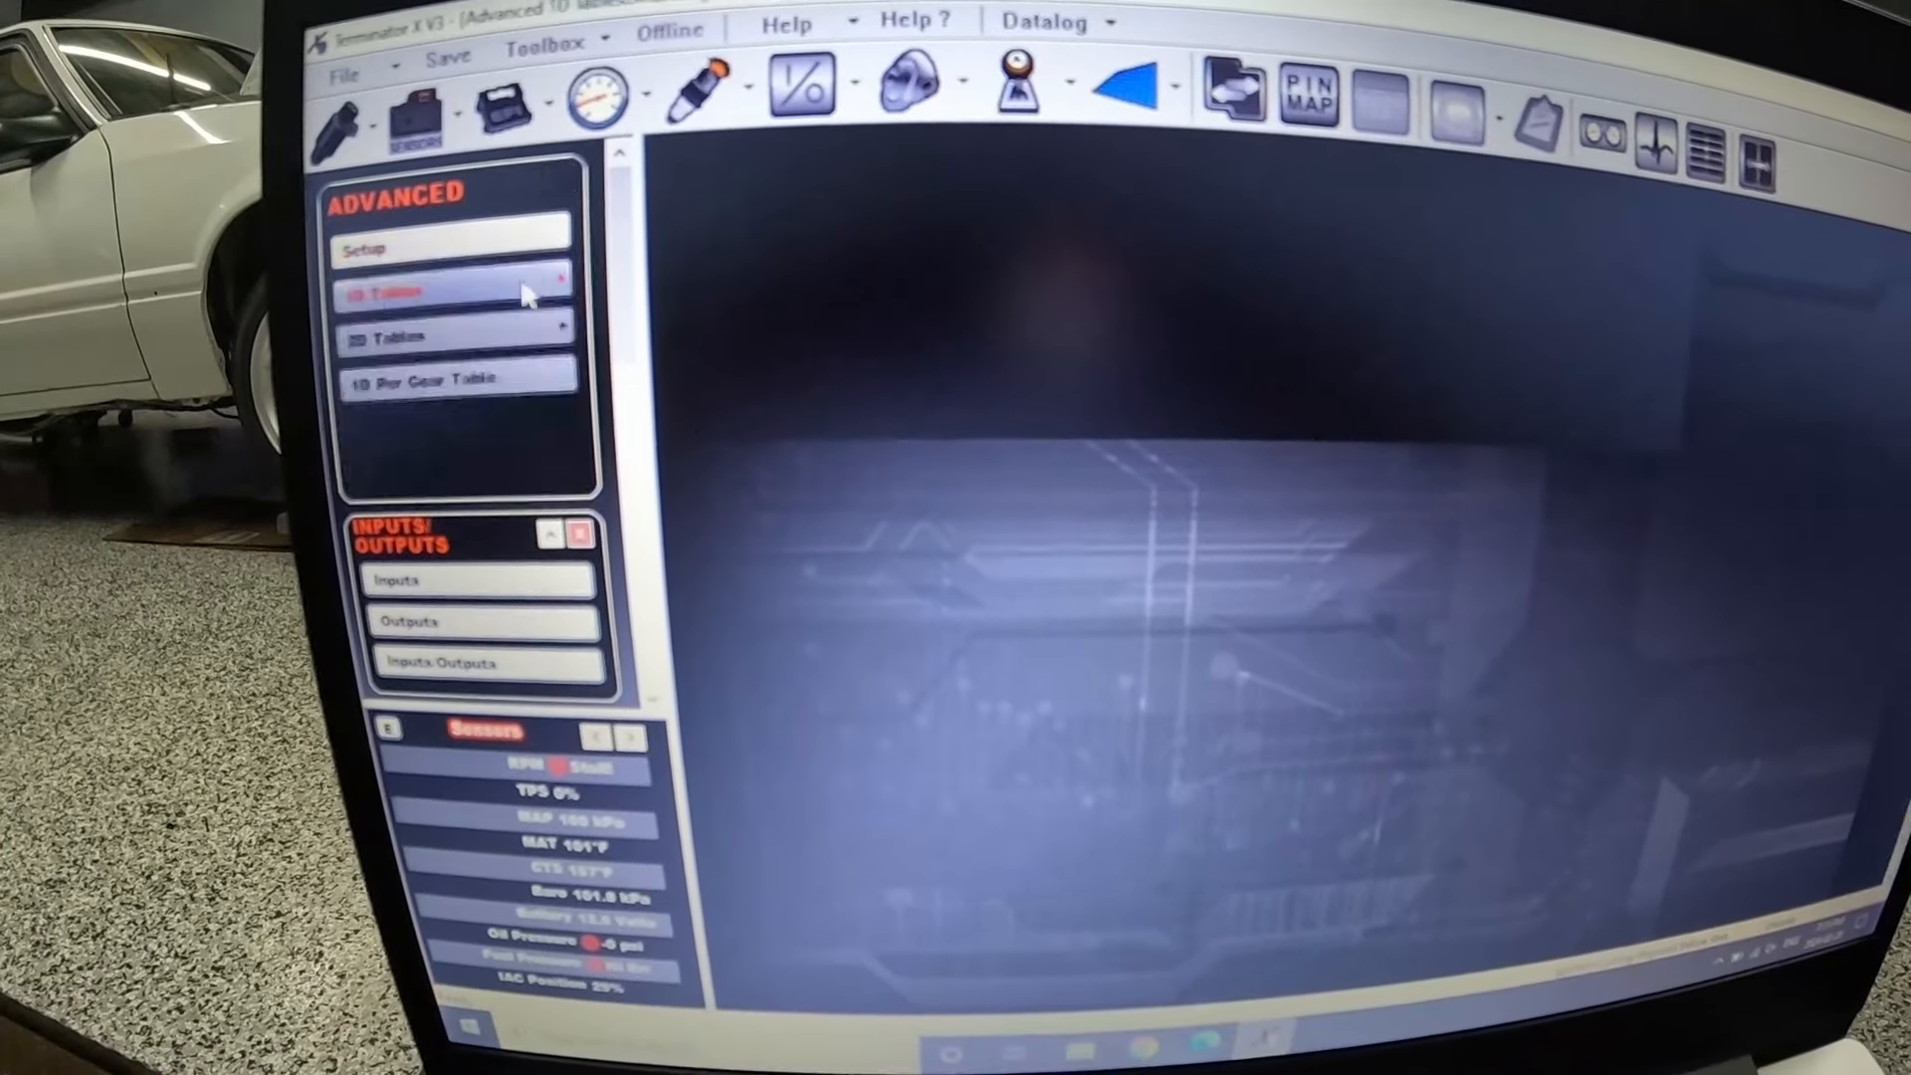
pyautogui.click(420, 293)
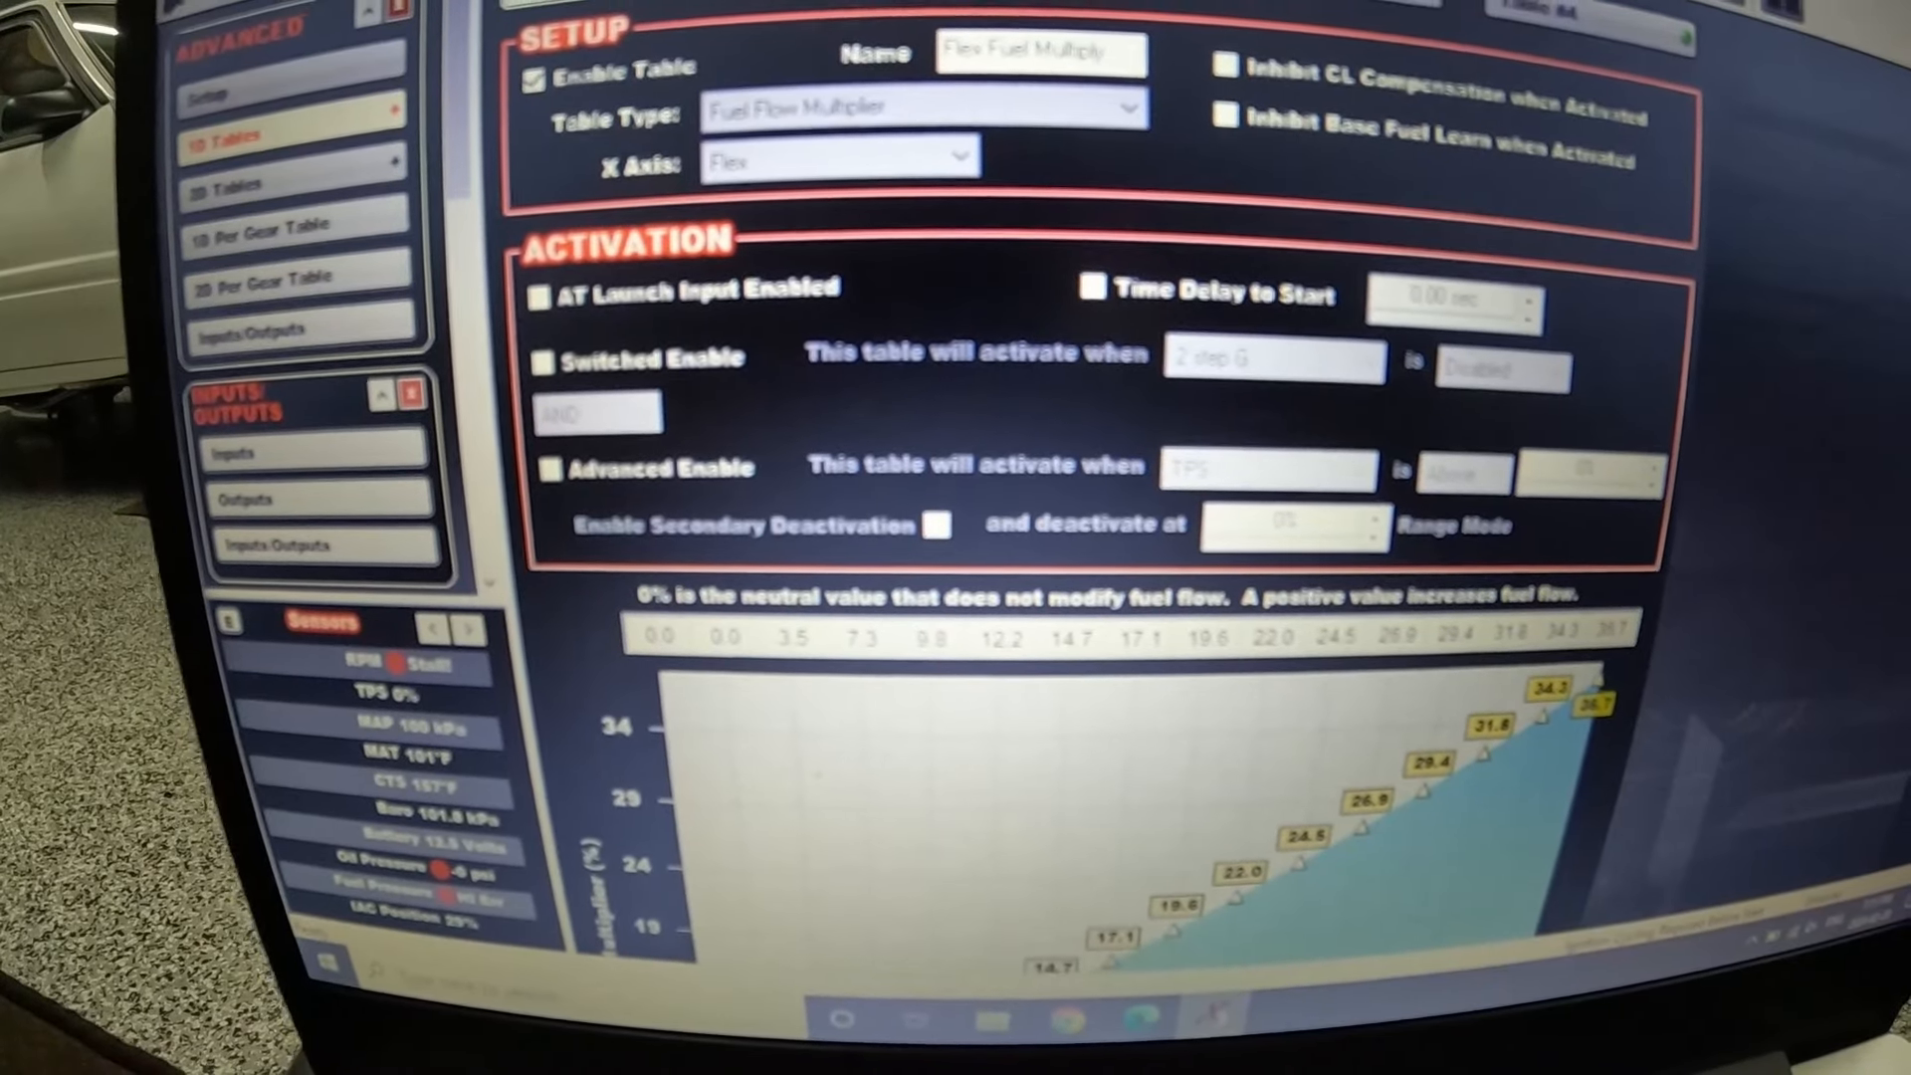
pyautogui.scroll(-3)
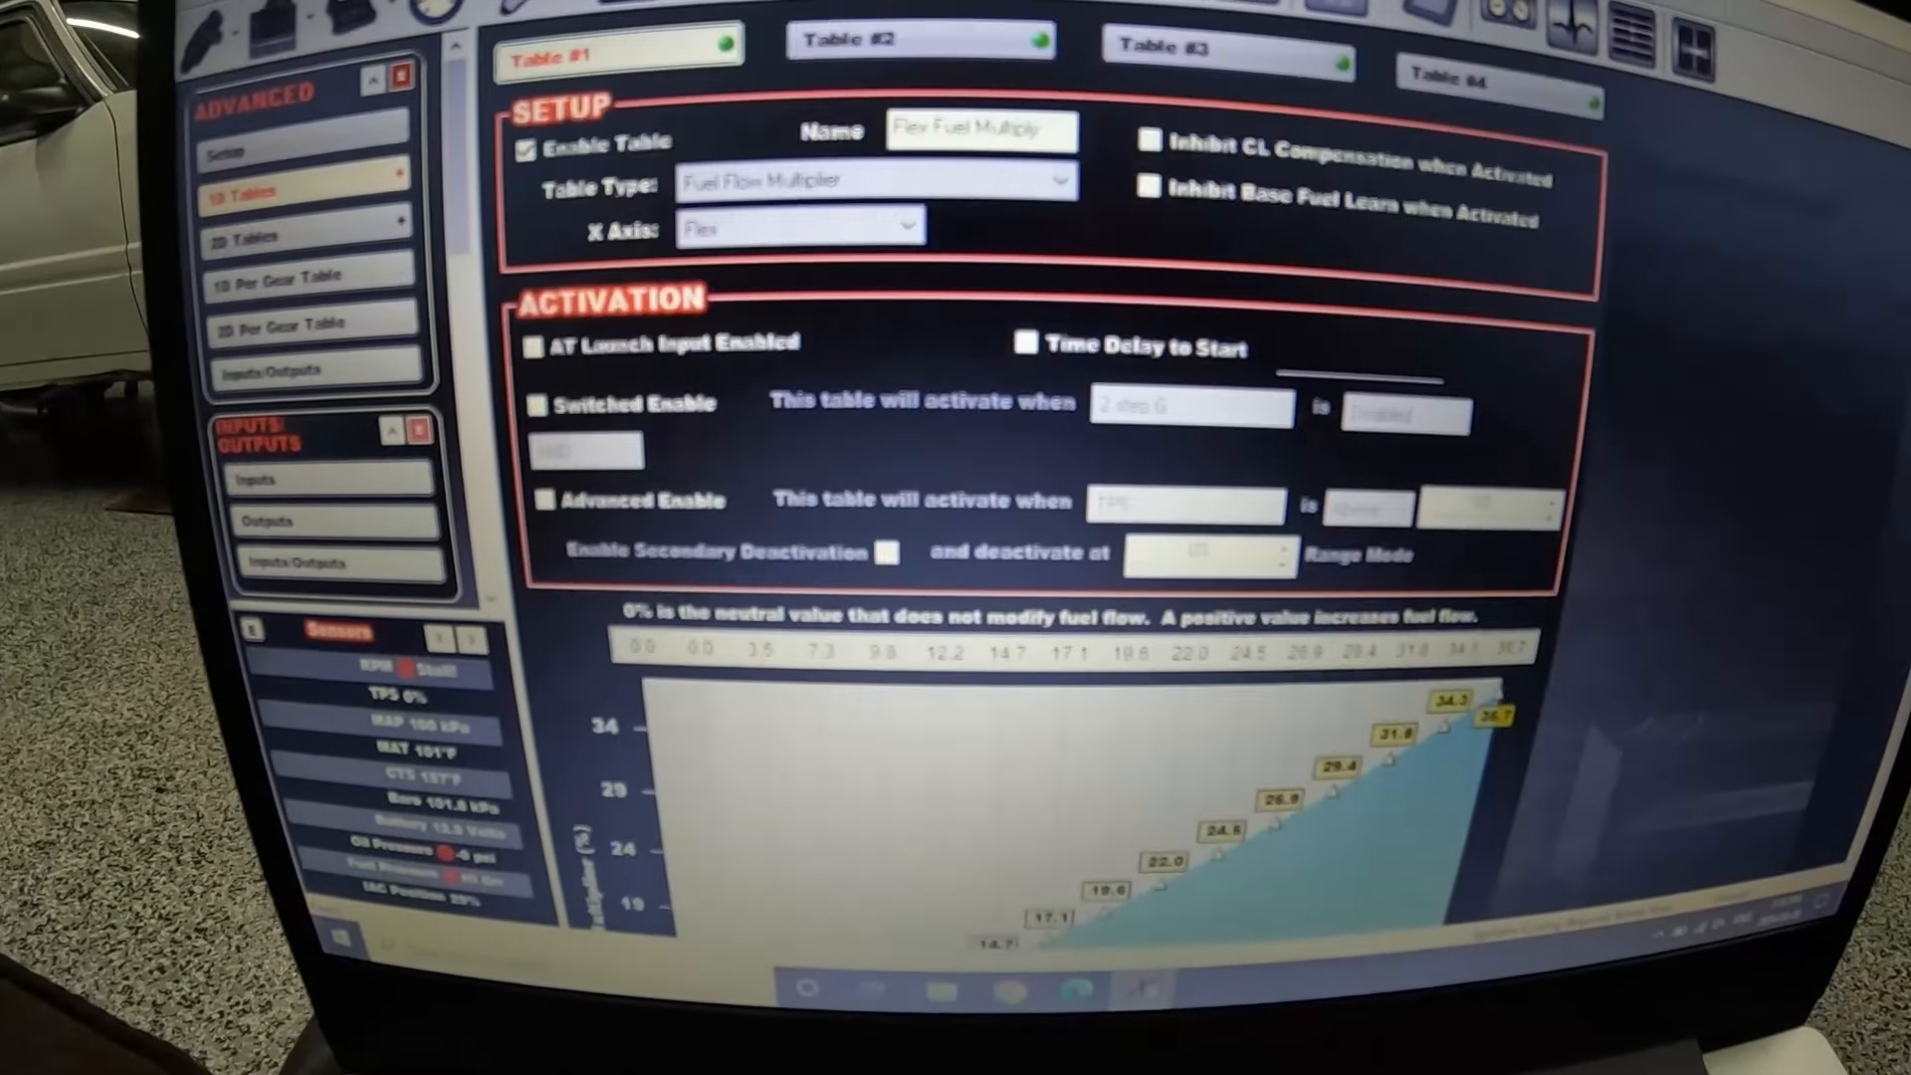
# Show the enabled Target AFR Offset table, a target air/fuel ratio offset on the Flex axis.
pyautogui.click(920, 40)
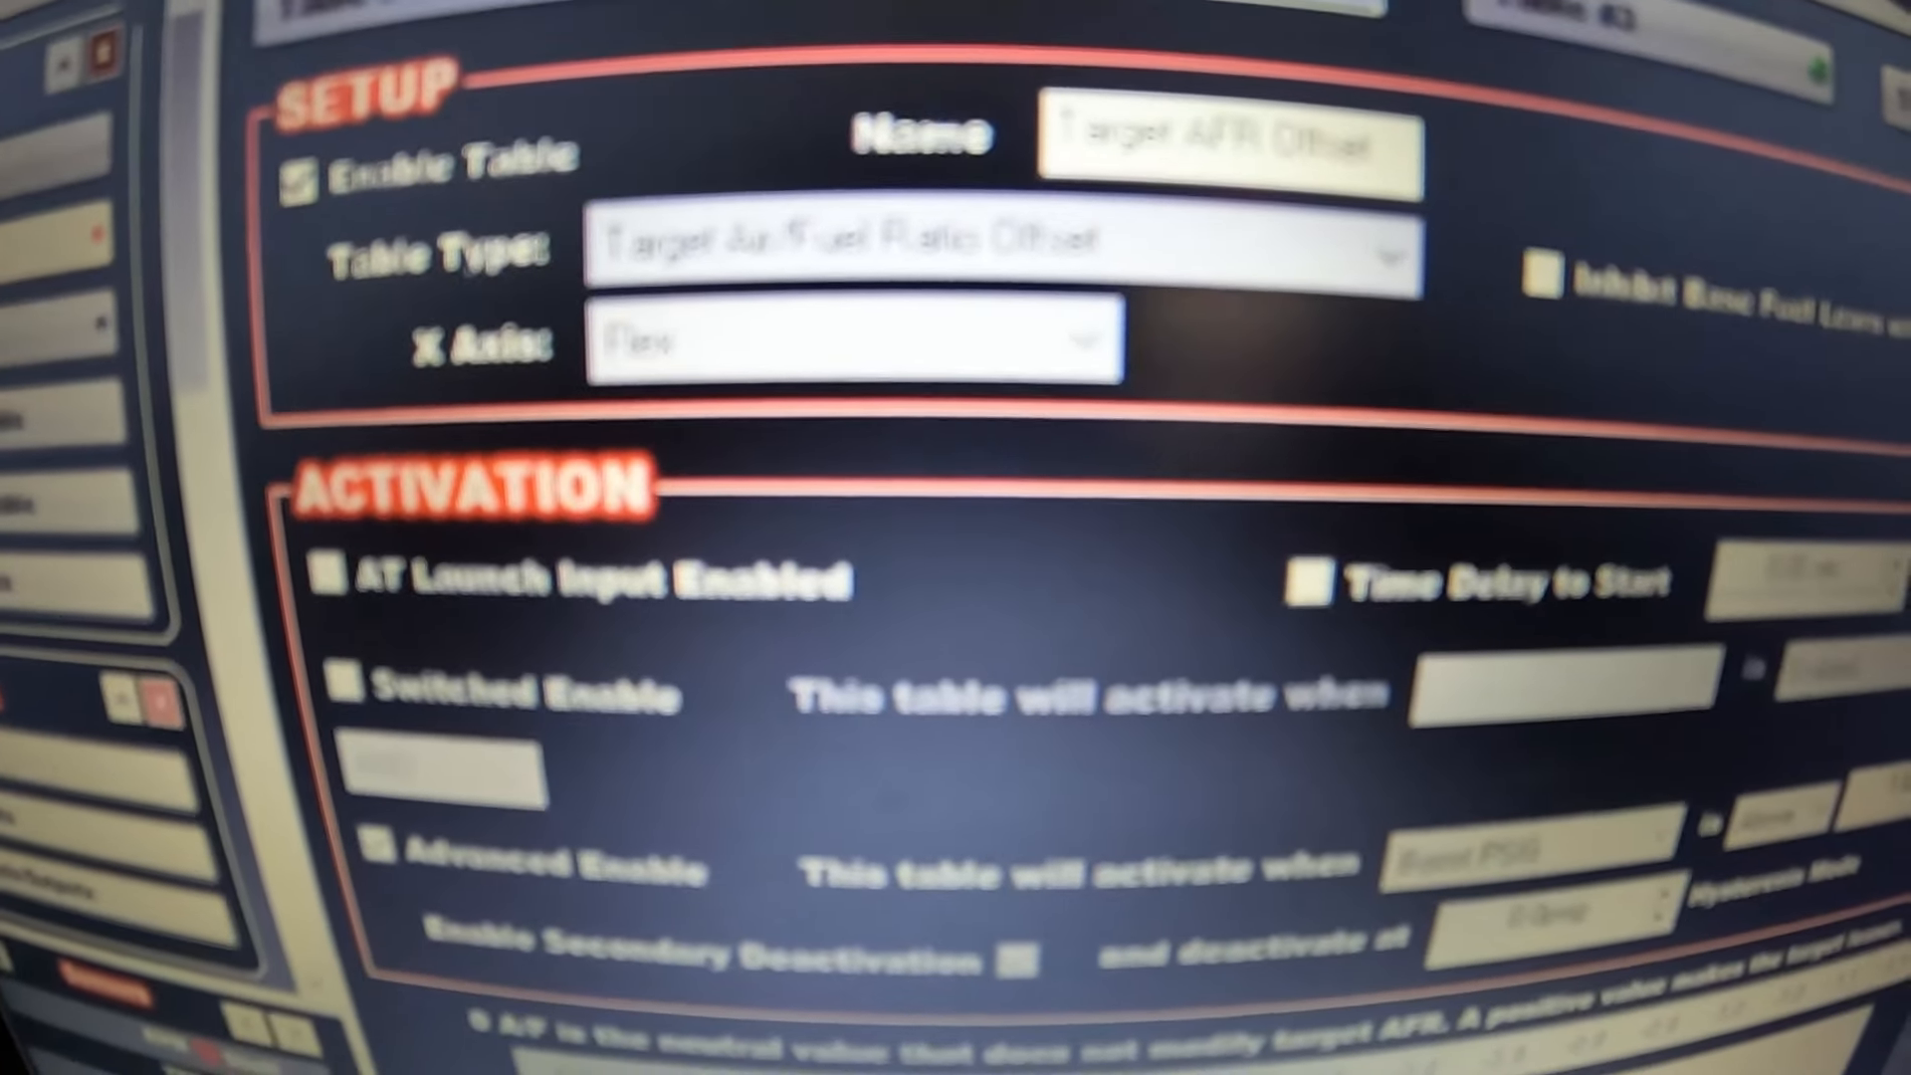
pyautogui.scroll(-3)
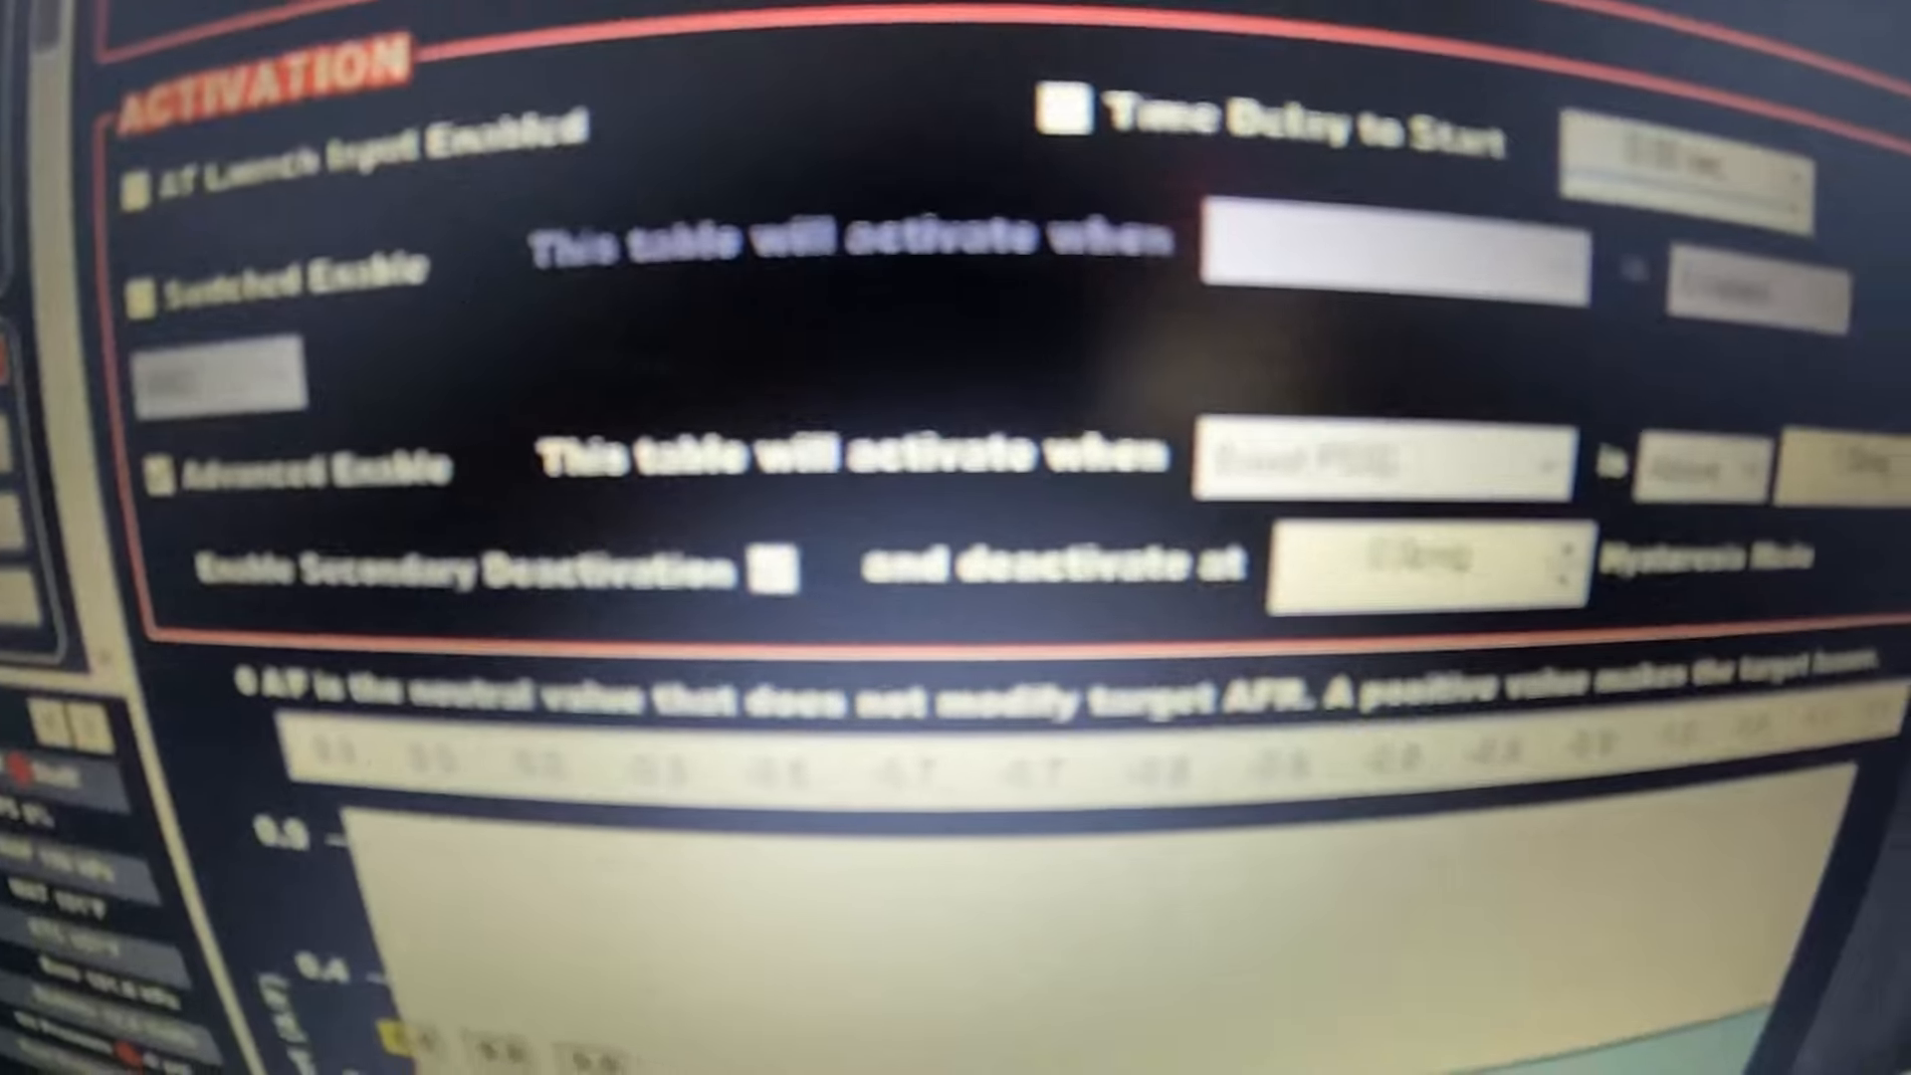